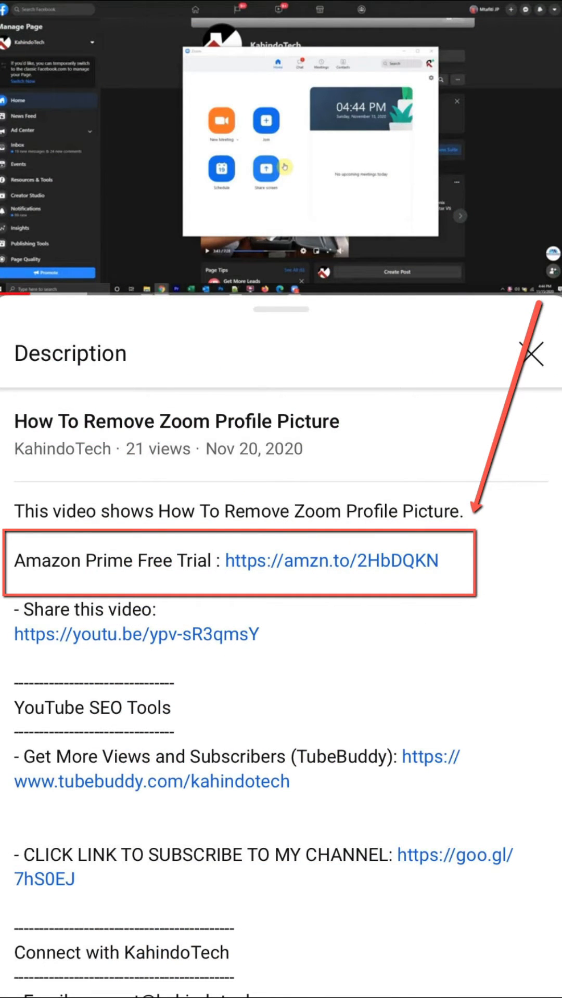
Step: Mute the microphone with the bottom-left Mute button, keeping video on
click(331, 561)
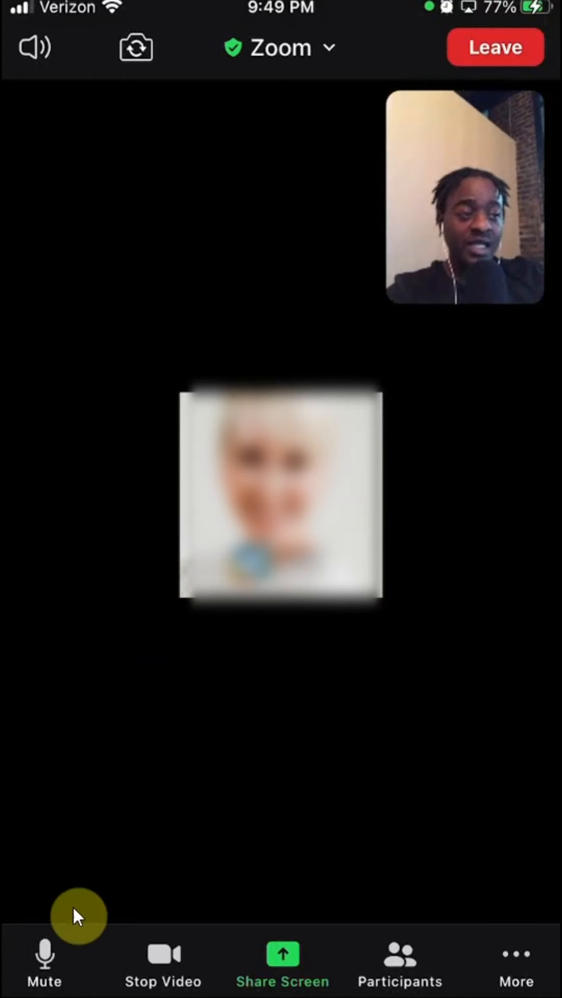
mouse_move(16, 889)
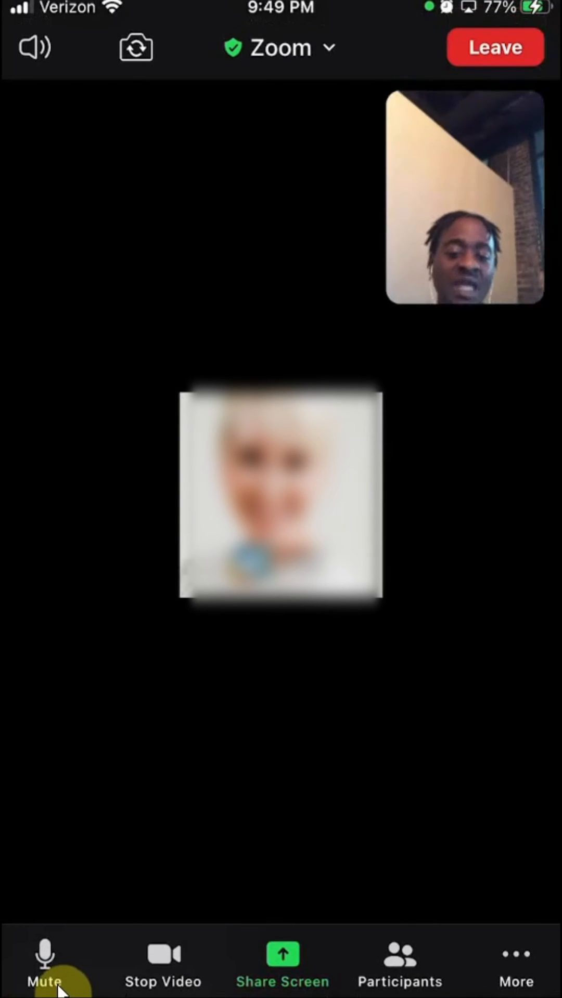
click(45, 964)
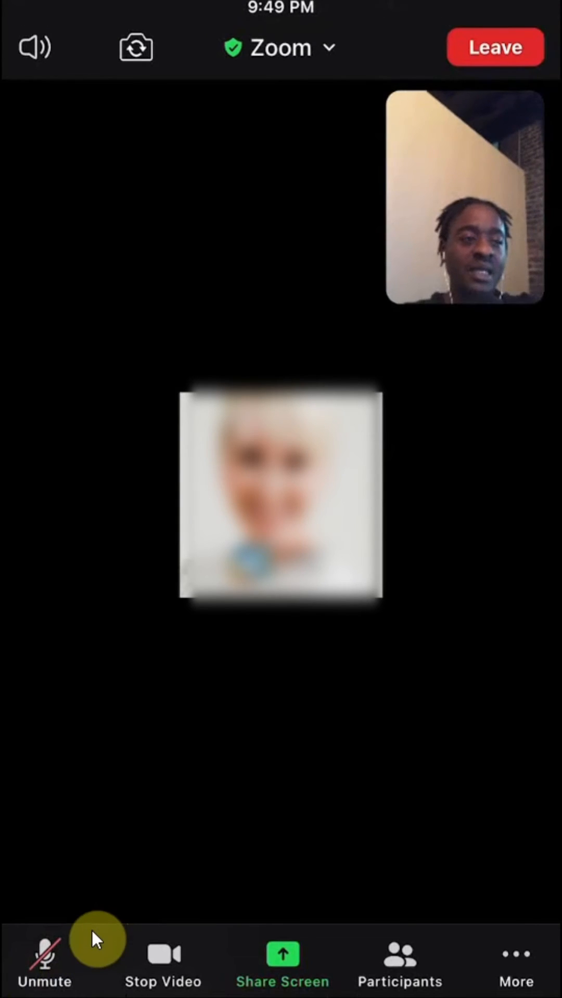